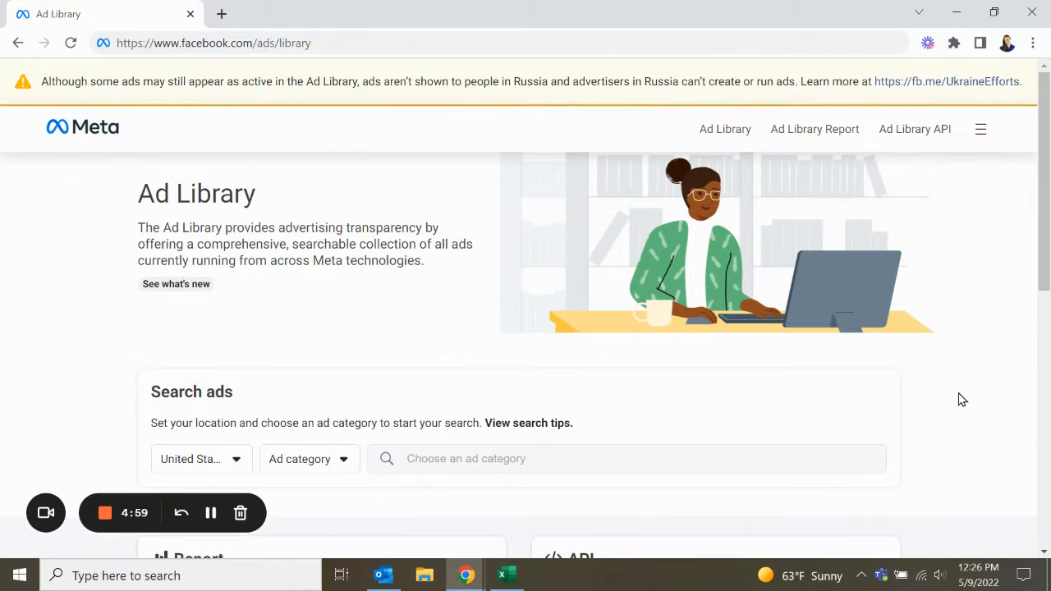
{"action": "mouse_move", "coordinate": [950, 403]}
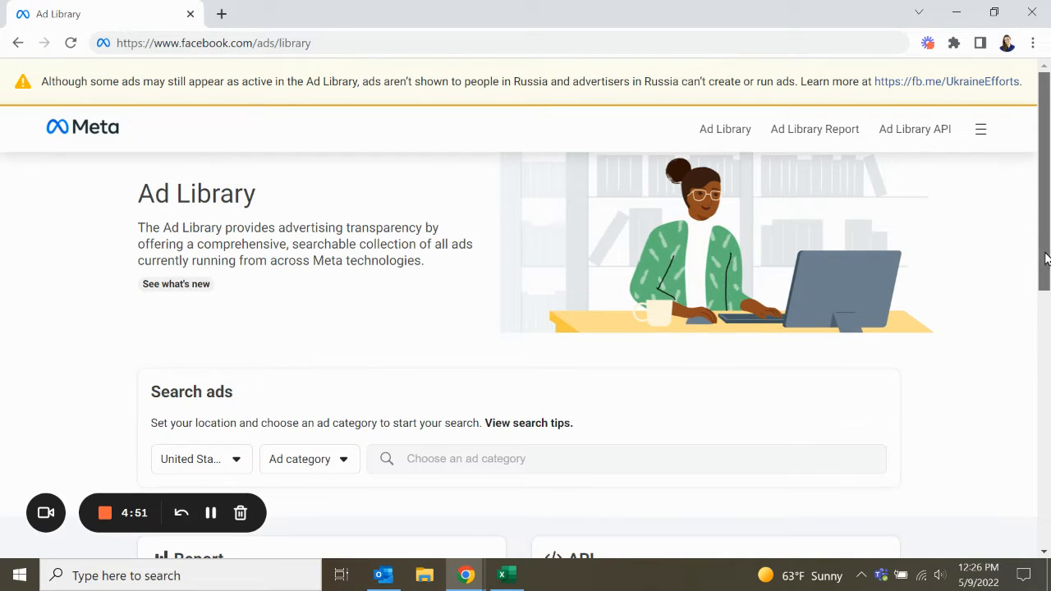
Step: Filter ads to the Housing category and search for 'new jersey'
{"action": "scroll", "scroll_direction": "down", "scroll_amount": 3}
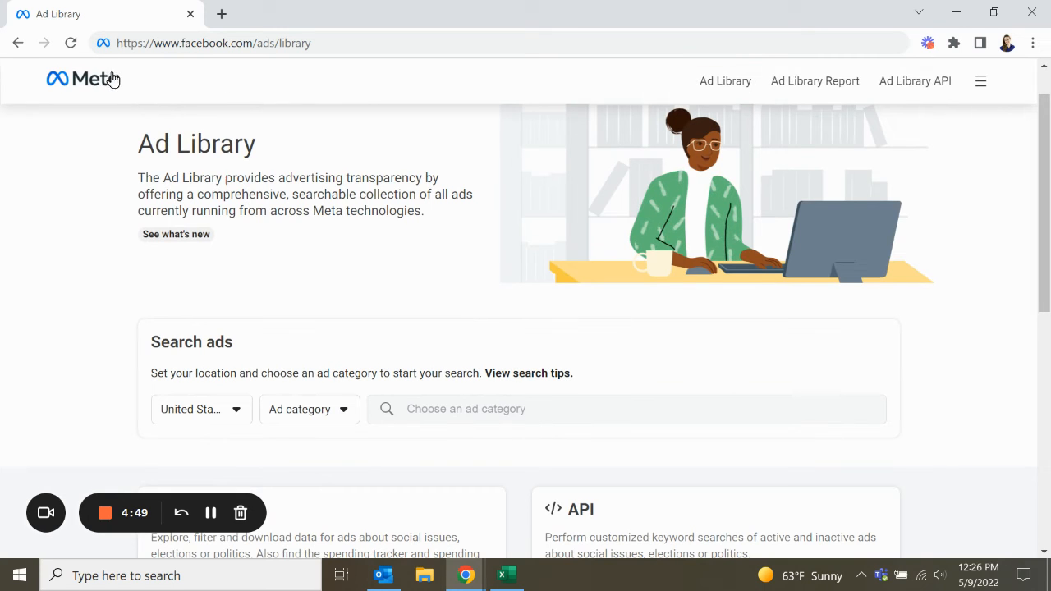
{"action": "mouse_move", "coordinate": [1044, 238]}
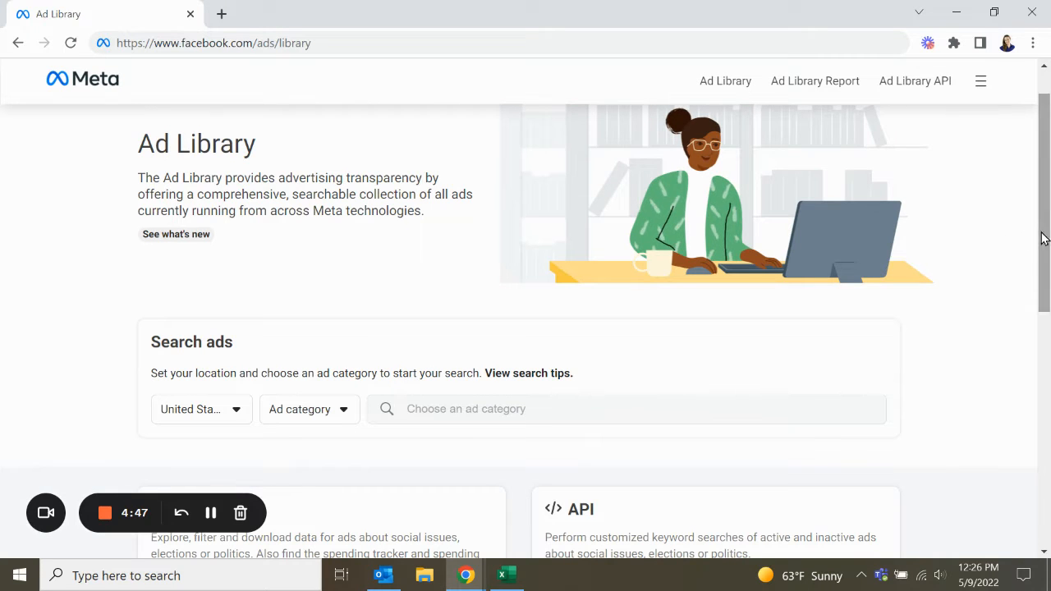
{"action": "scroll", "scroll_direction": "down", "scroll_amount": 3}
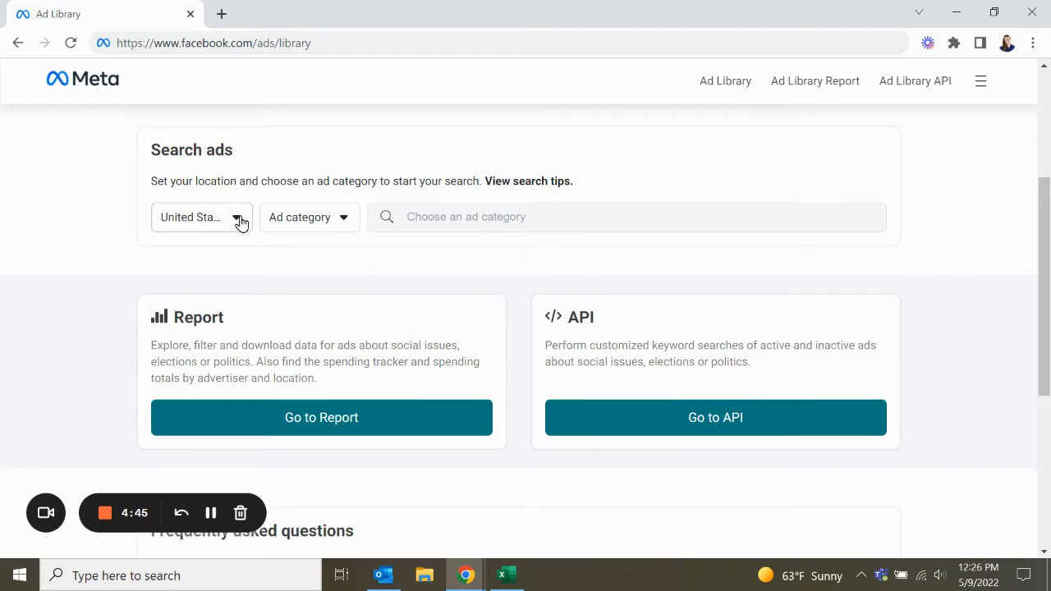
{"action": "left_click", "coordinate": [310, 217]}
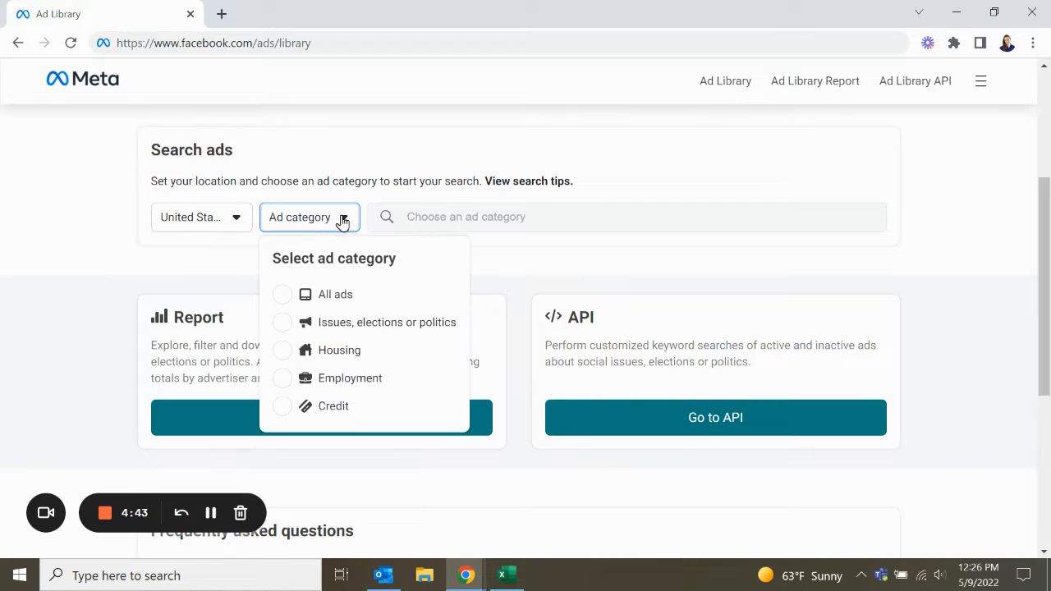
{"action": "left_click", "coordinate": [337, 350]}
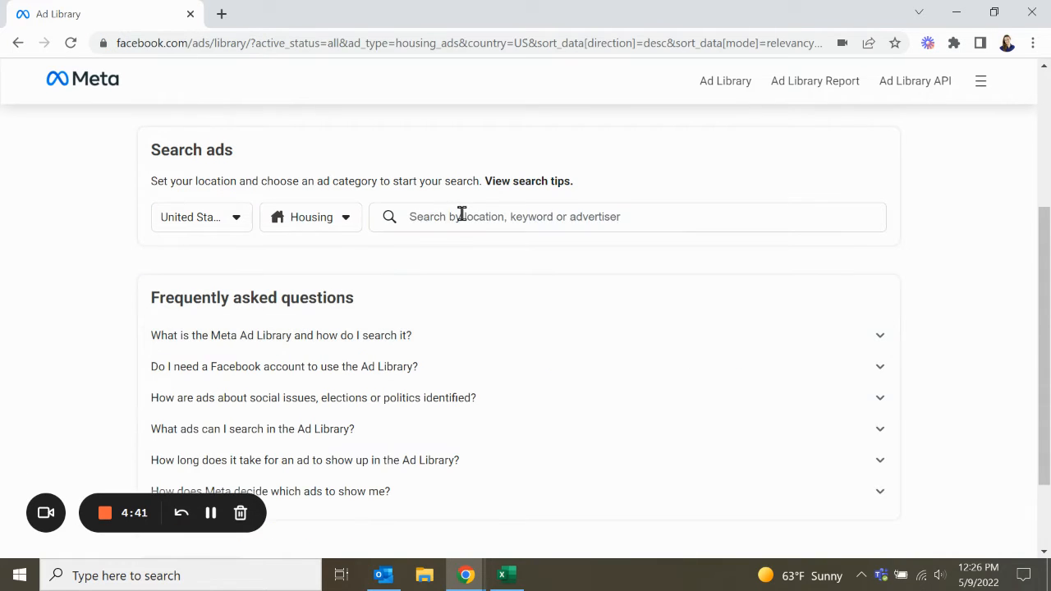
{"action": "type", "text": "new jersey"}
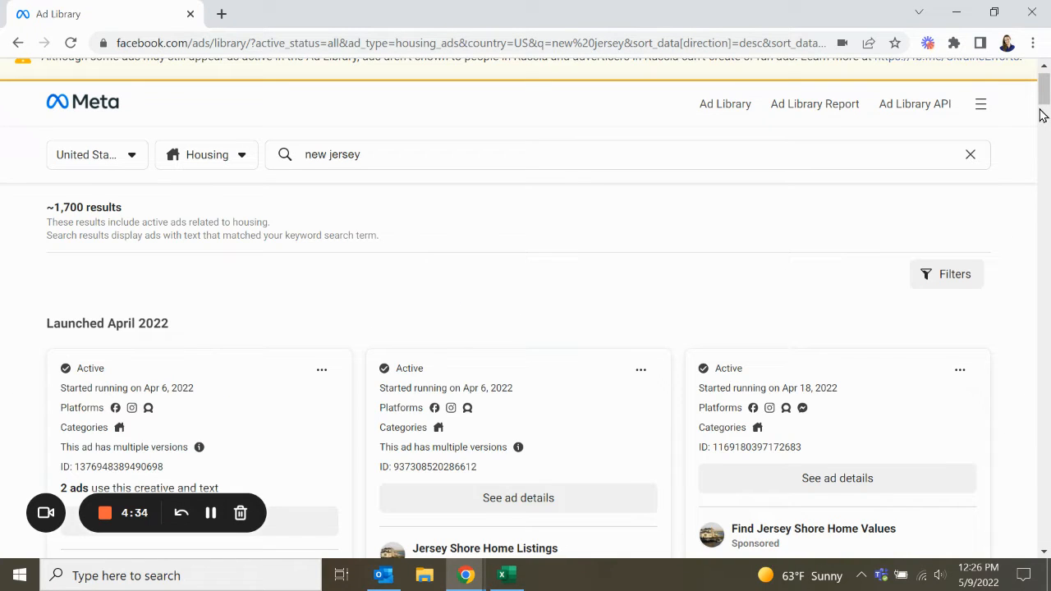
{"action": "scroll", "scroll_direction": "down", "scroll_amount": 3}
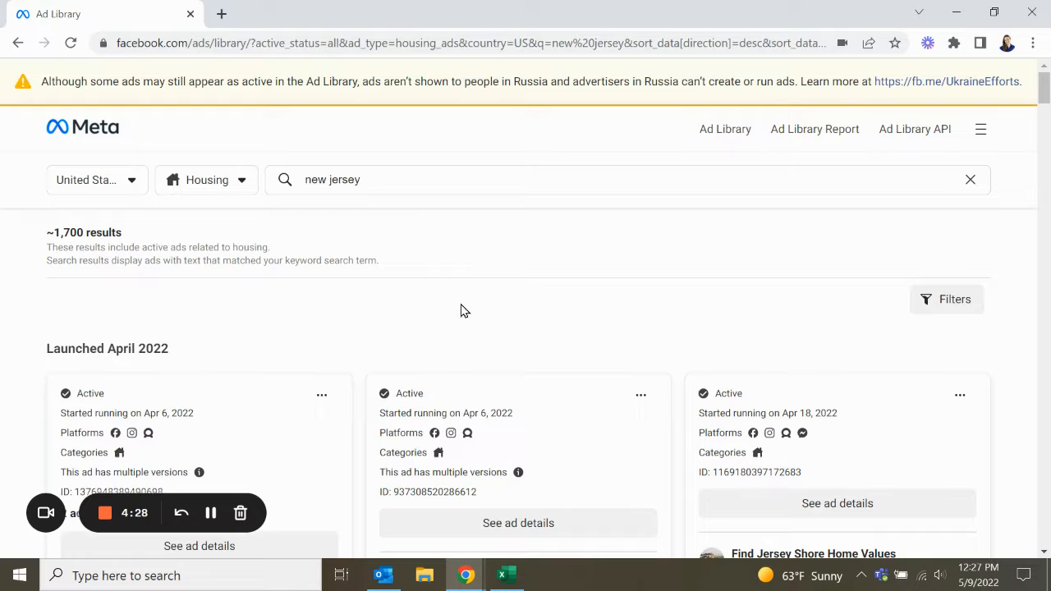
{"action": "scroll", "scroll_direction": "down", "scroll_amount": 3}
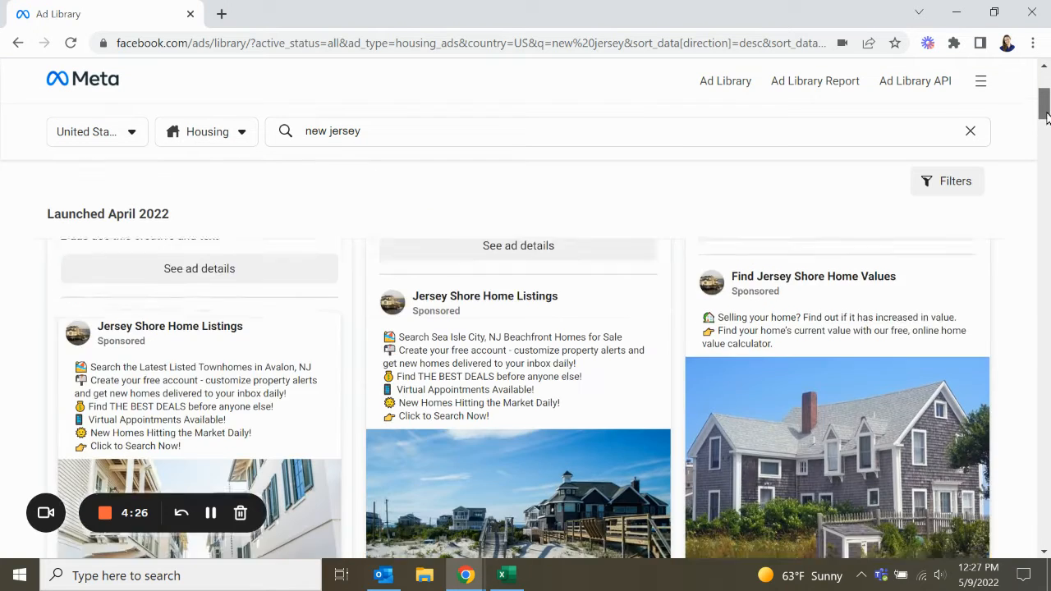
{"action": "scroll", "scroll_direction": "down", "scroll_amount": 3}
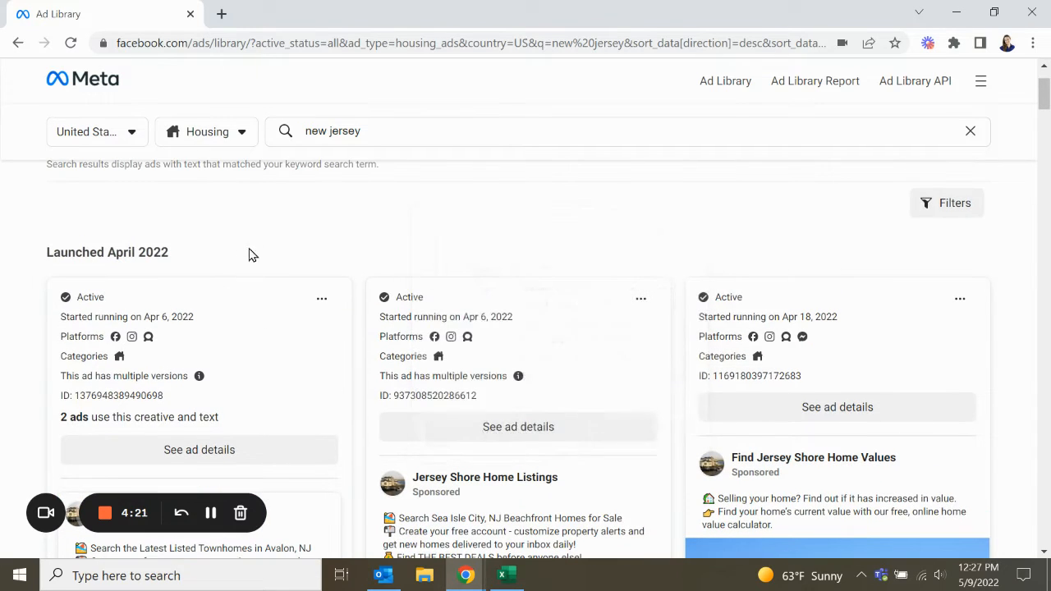
{"action": "mouse_move", "coordinate": [131, 337]}
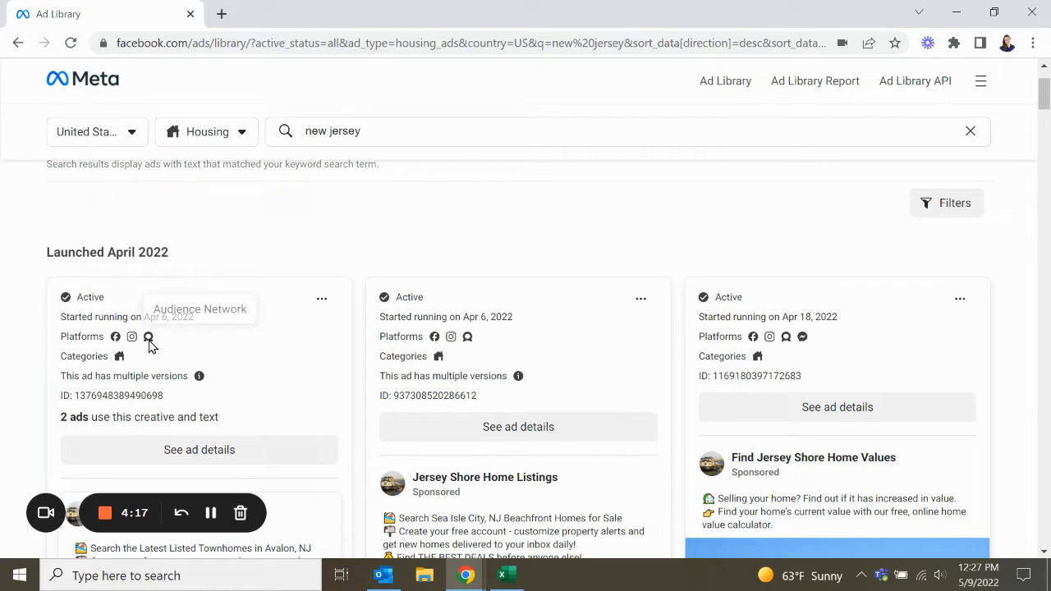
{"action": "scroll", "scroll_direction": "down", "scroll_amount": 3}
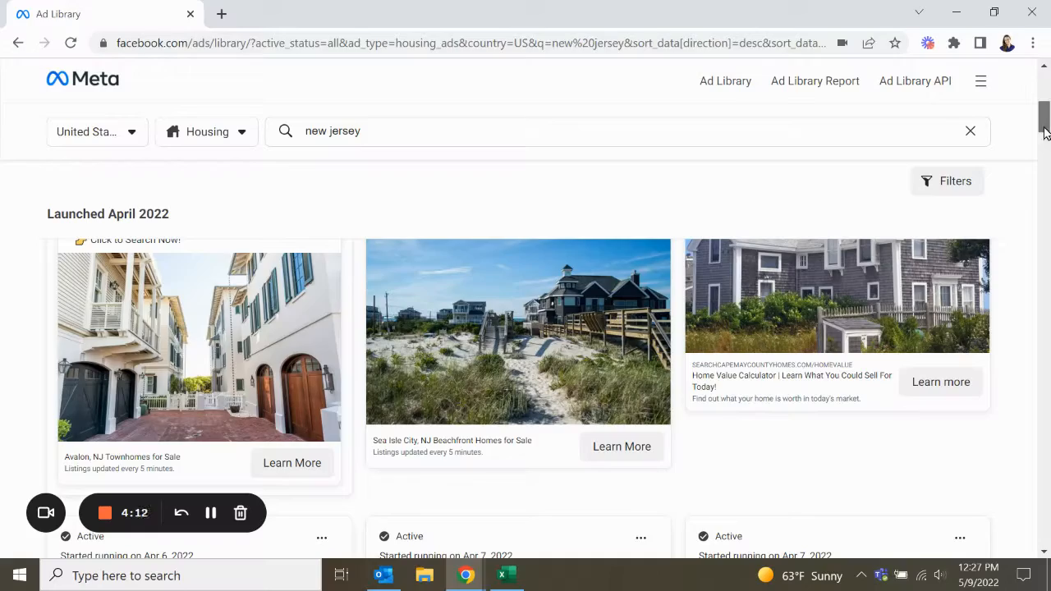
{"action": "scroll", "scroll_direction": "down", "scroll_amount": 3}
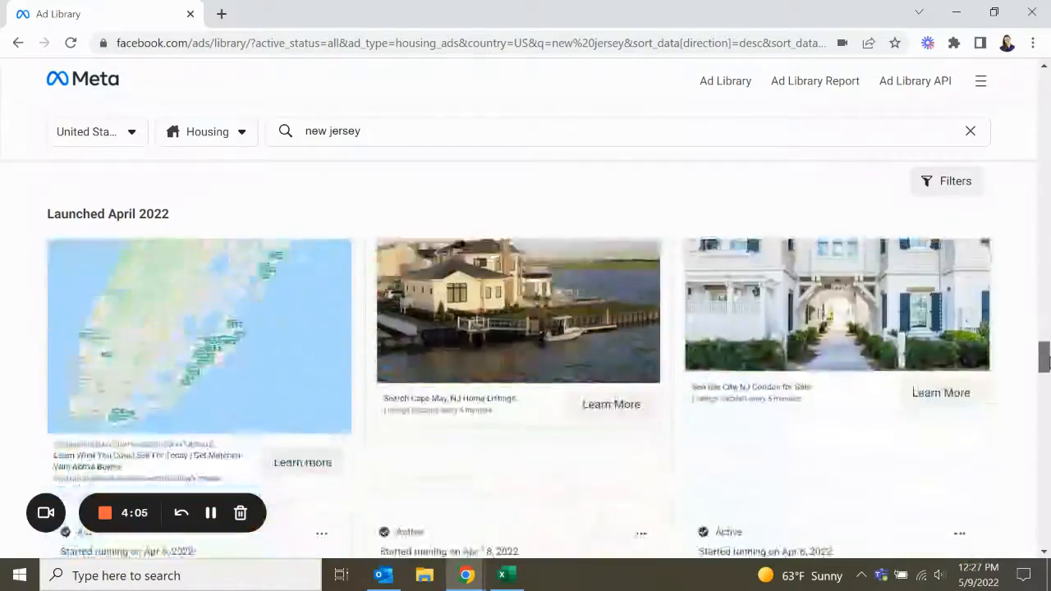
{"action": "scroll", "scroll_direction": "down", "scroll_amount": 3}
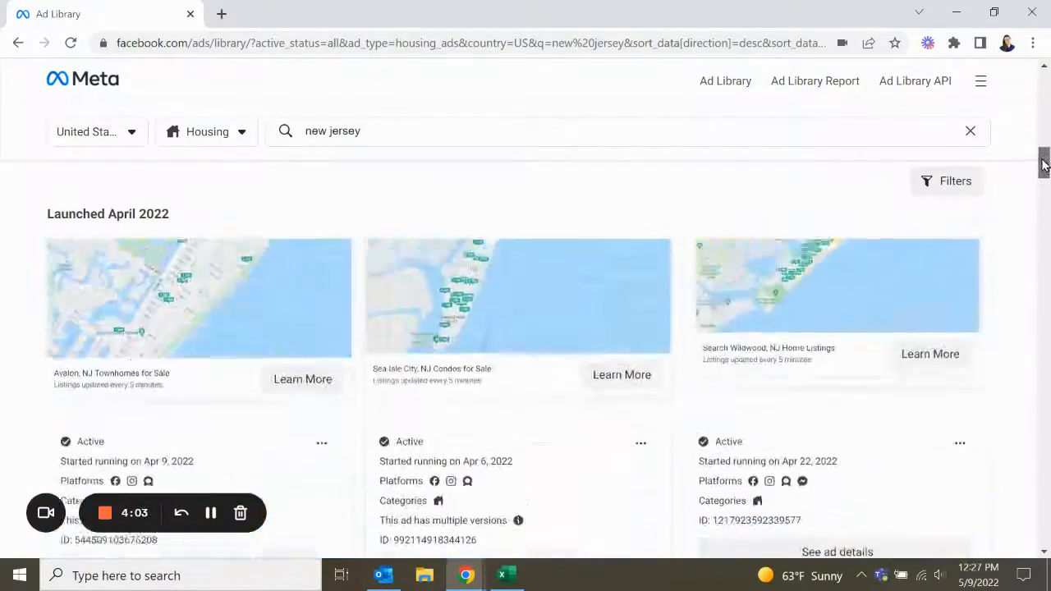
{"action": "scroll", "scroll_direction": "down", "scroll_amount": 3}
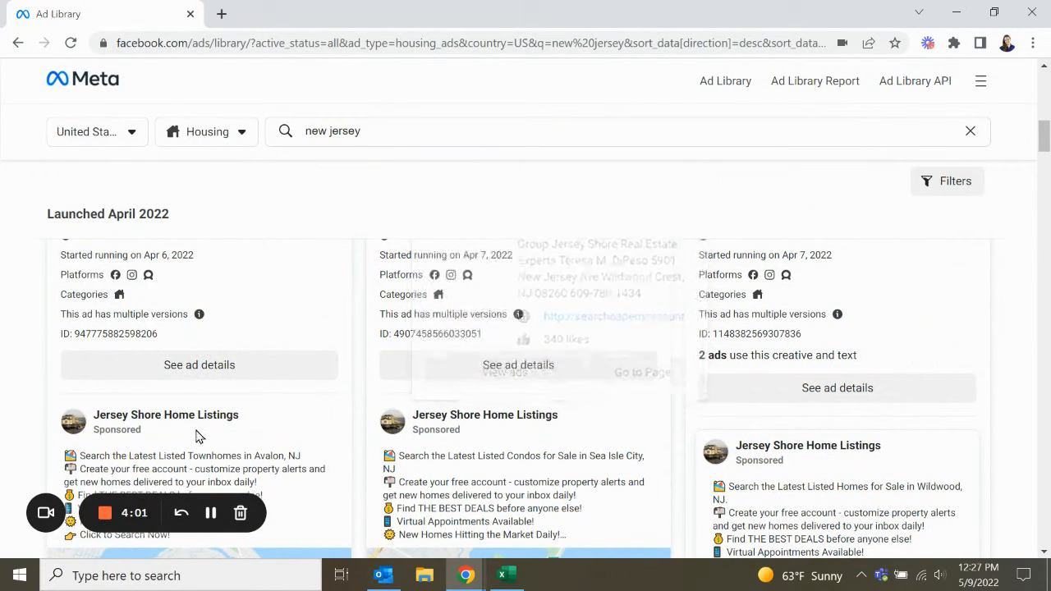
Step: Open the Jersey Shore Home Listings advertiser card and view all its ads
{"action": "left_click", "coordinate": [185, 372]}
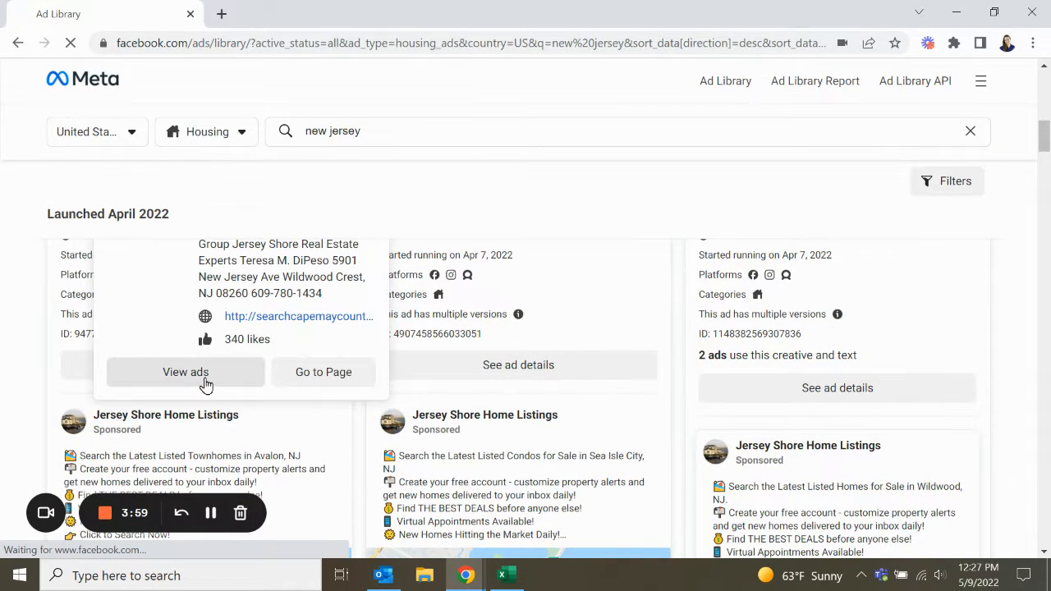
{"action": "left_click", "coordinate": [186, 372]}
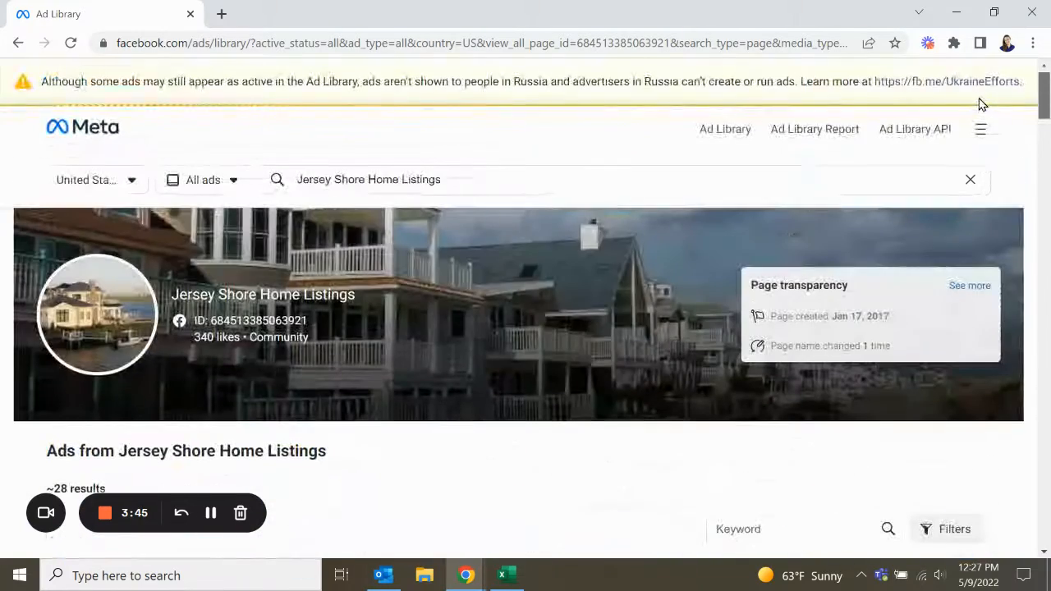
{"action": "mouse_move", "coordinate": [184, 43]}
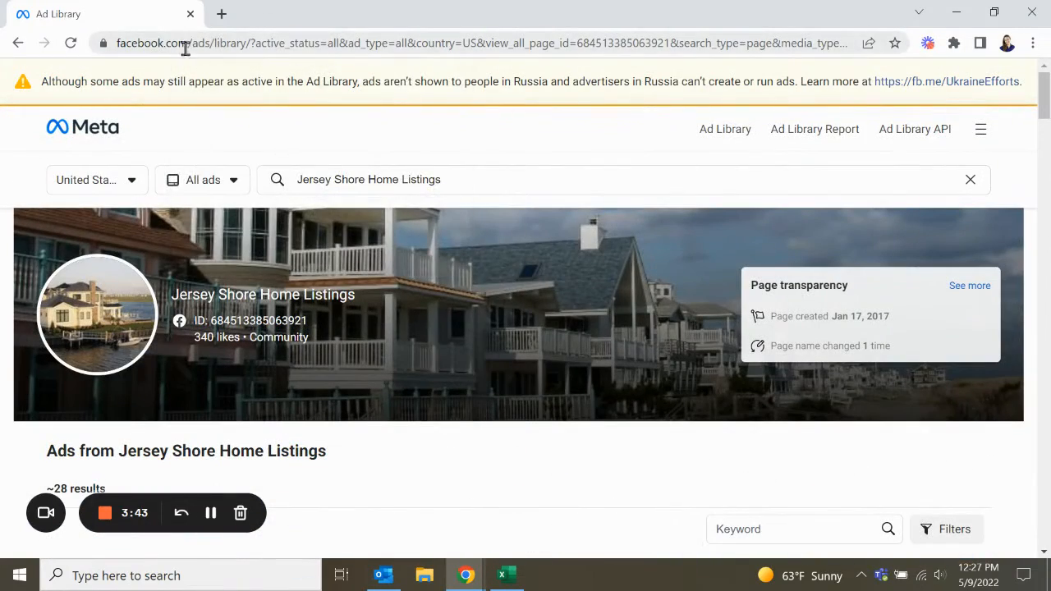
{"action": "mouse_move", "coordinate": [325, 163]}
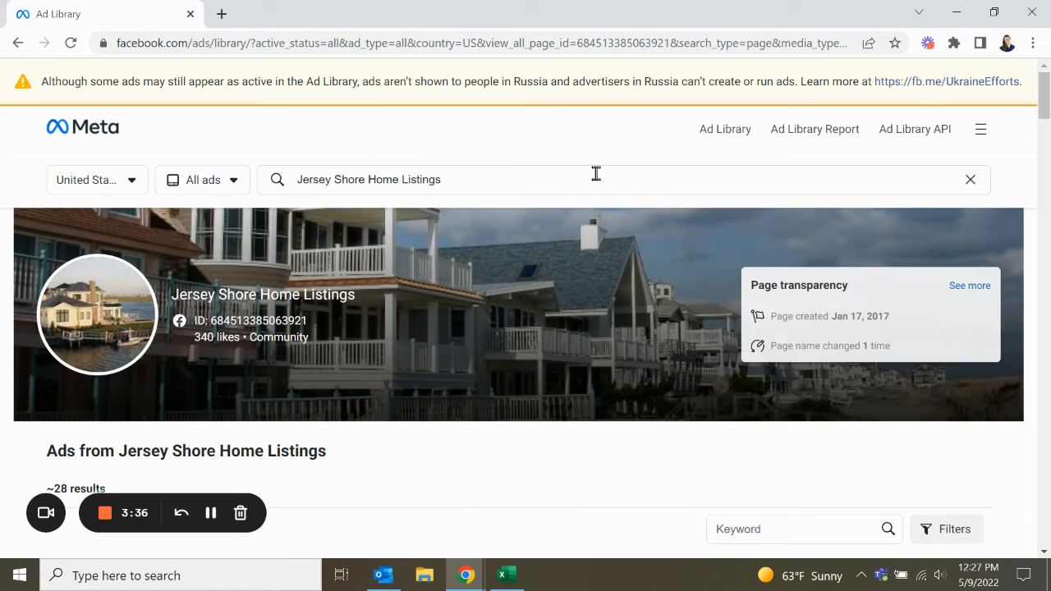
{"action": "mouse_move", "coordinate": [434, 446]}
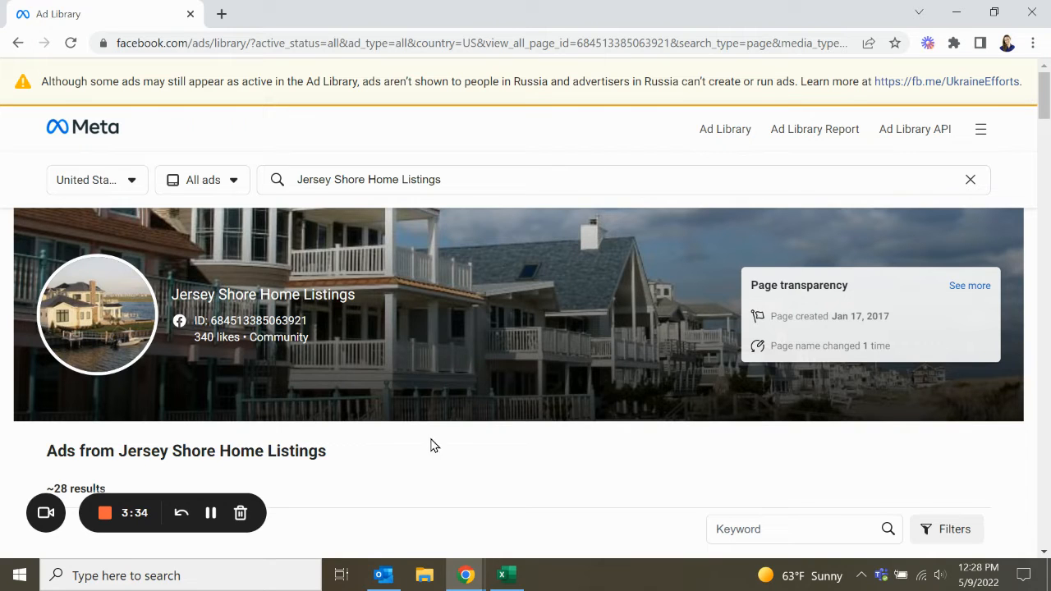
{"action": "mouse_move", "coordinate": [440, 450]}
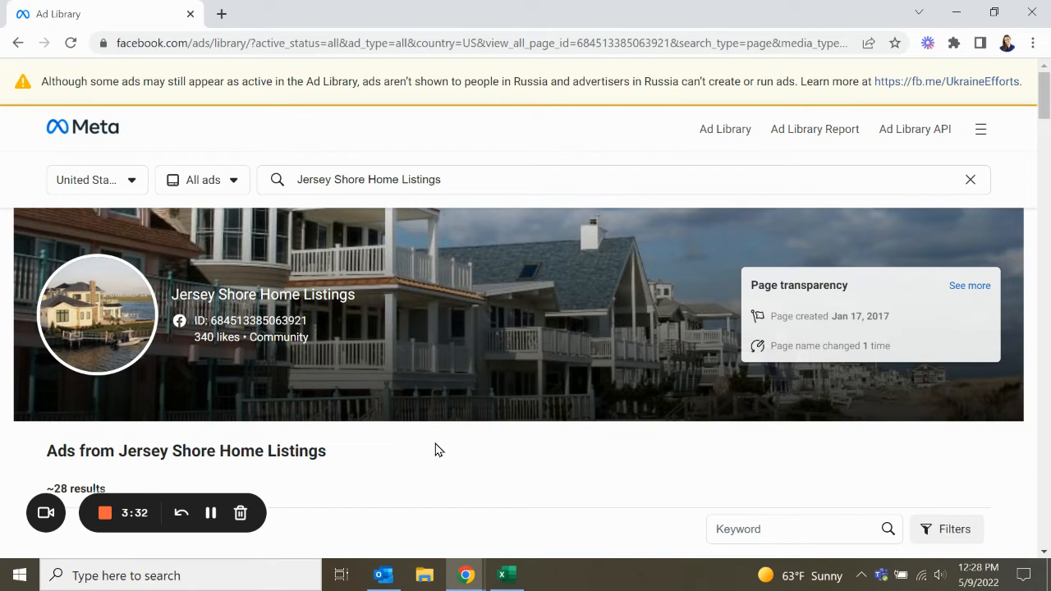